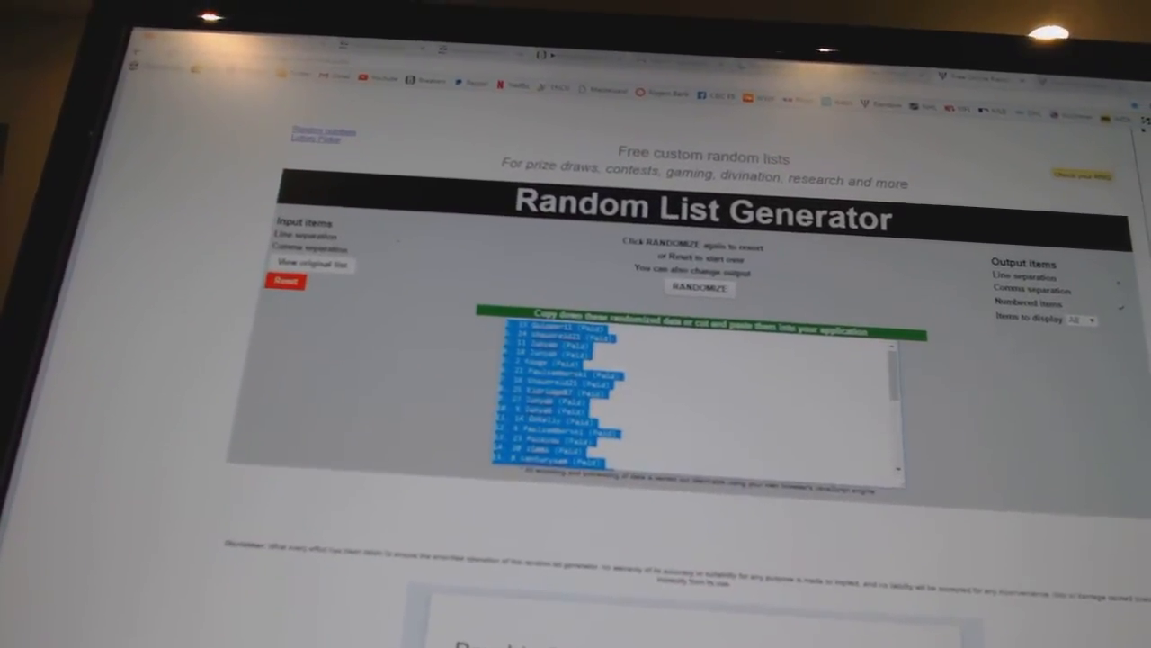
Step: Randomize the team-name list twice in a row to get a fresh random order
left_click(700, 288)
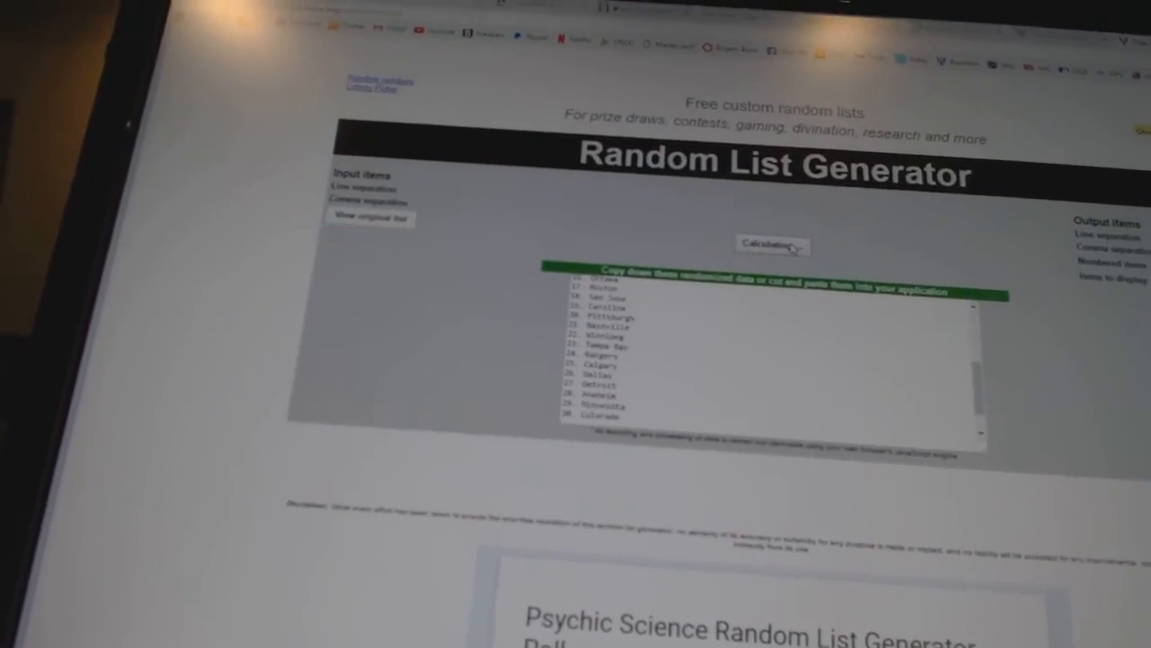
left_click(770, 245)
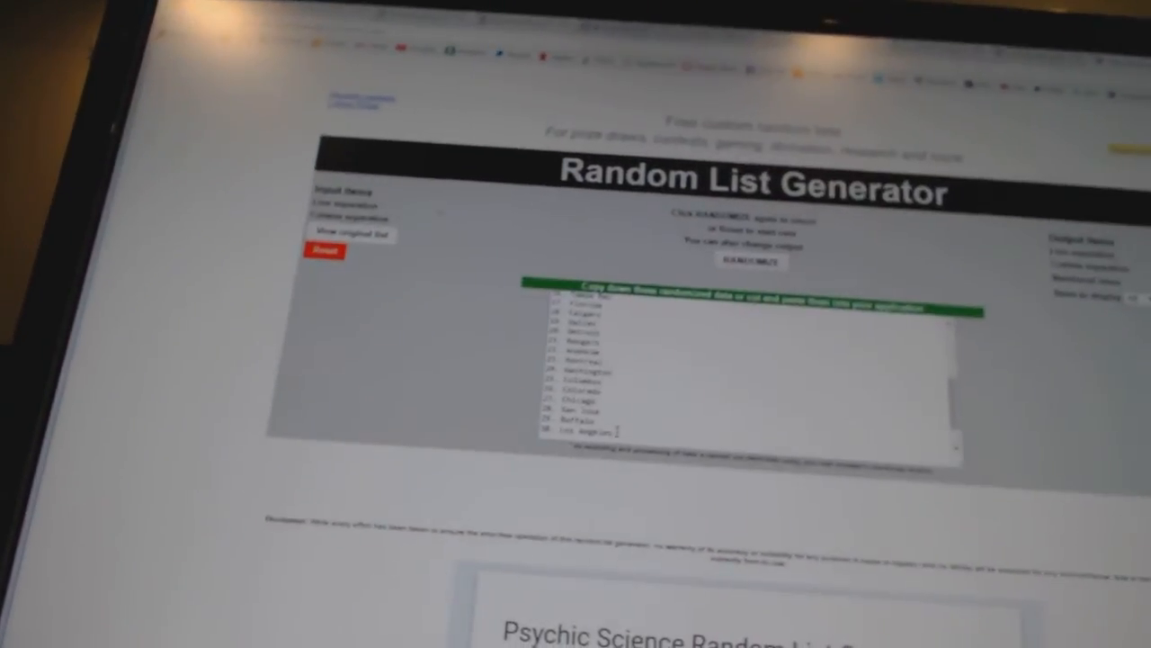